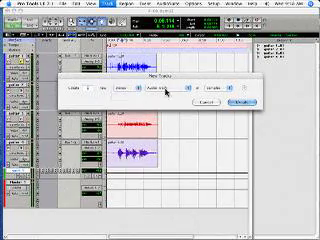
# - Open the track type pop-up in the New Tracks dialog, currently set to Audio Track
pyautogui.click(152, 84)
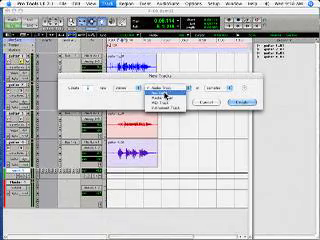